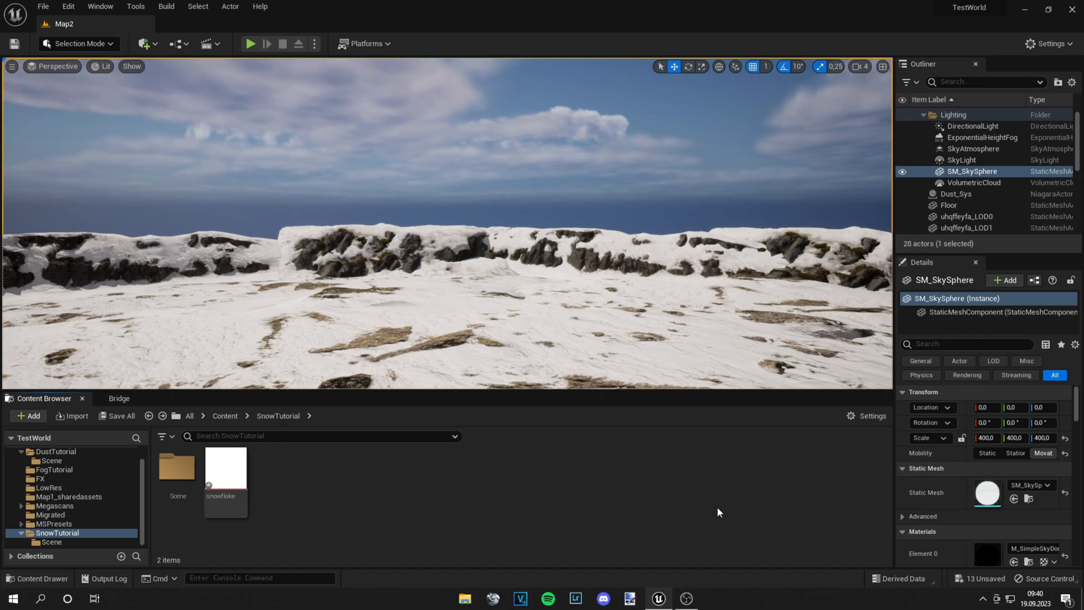
pyautogui.moveTo(225, 470)
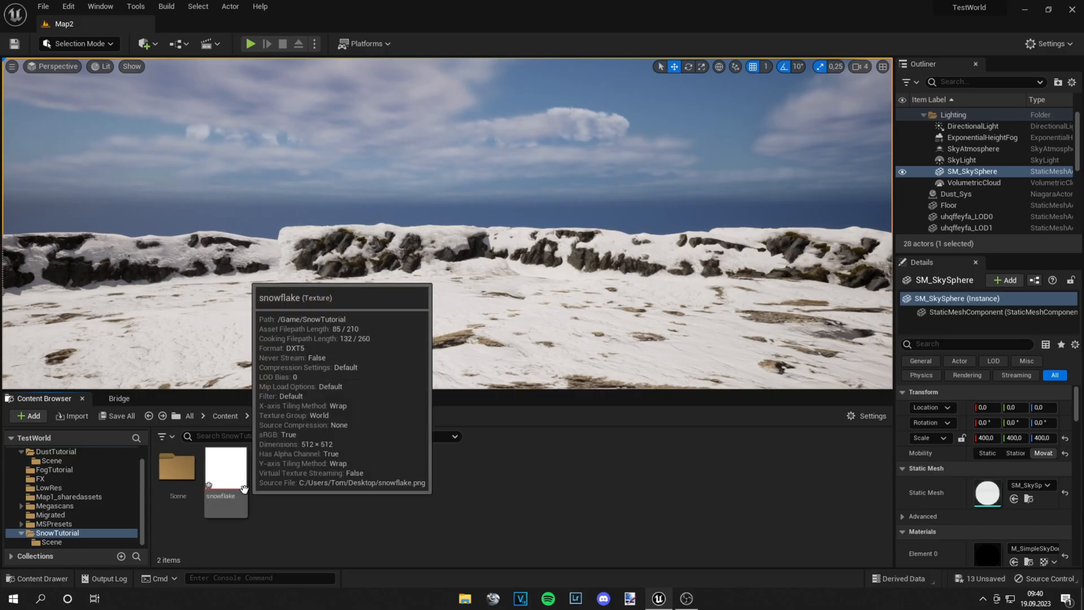
# Preview the snowflake texture in its texture editor, zooming in on the flake.
pyautogui.doubleClick(225, 470)
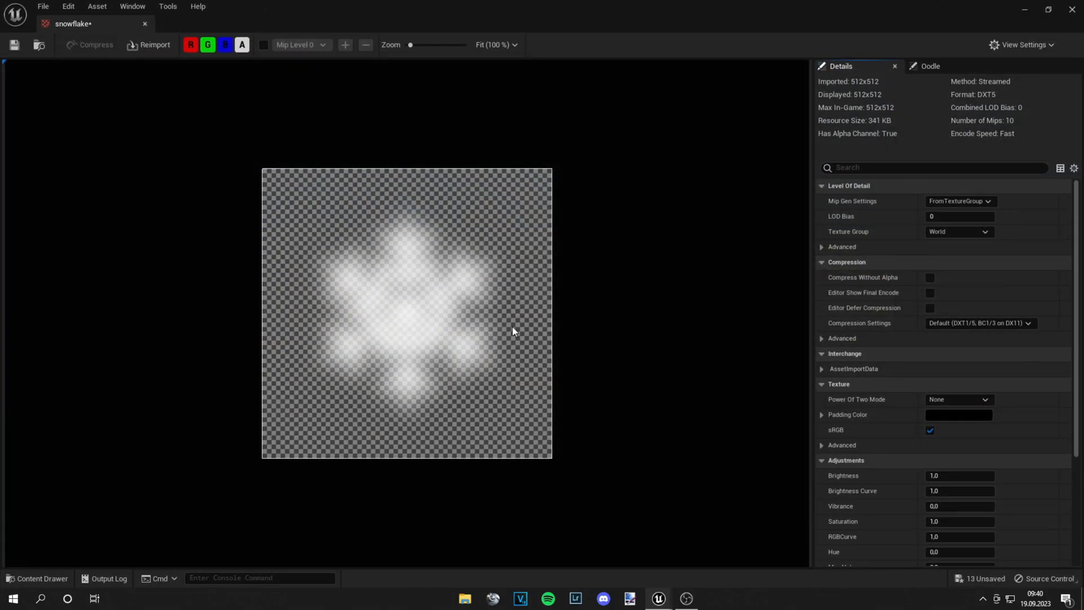
pyautogui.scroll(3)
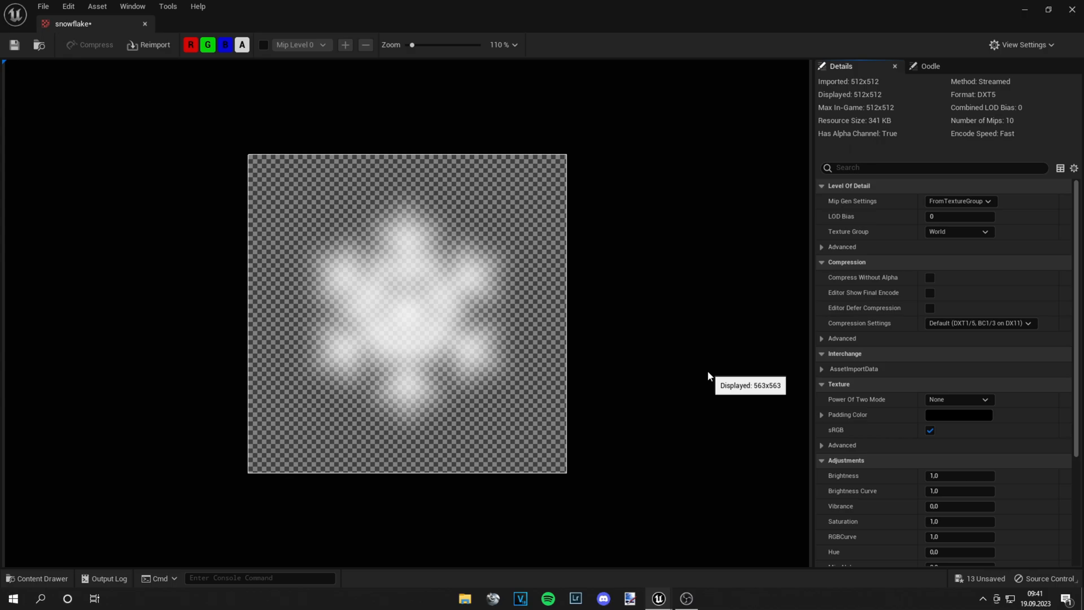
pyautogui.moveTo(1017, 48)
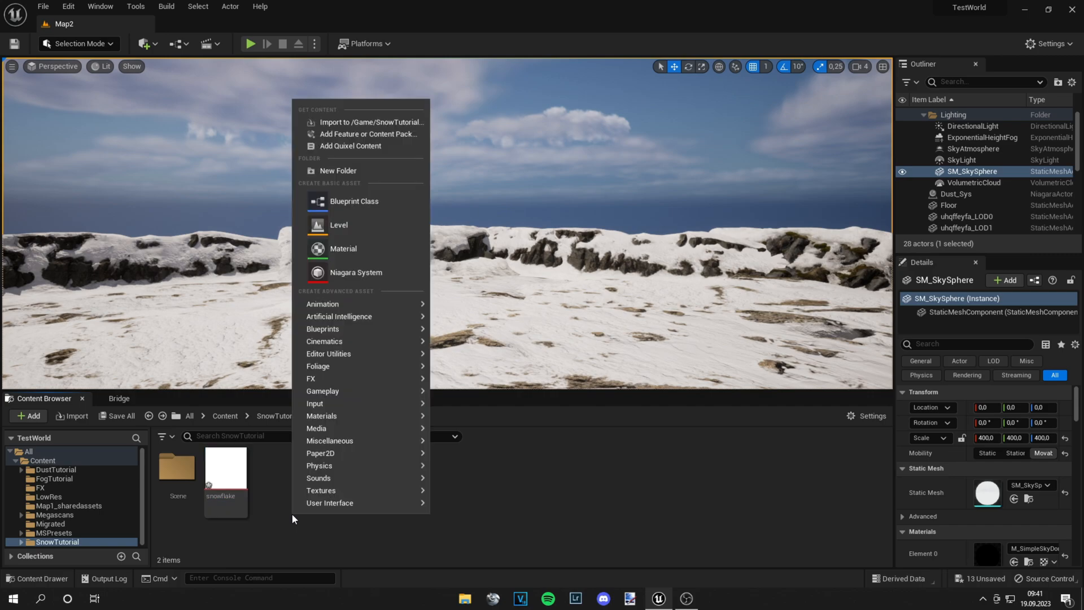
# Create Snow_Mat with the snowflake texture as base colour and alpha ×1.5 opacity, then save.
pyautogui.click(342, 248)
pyautogui.write('Snow_Mat')
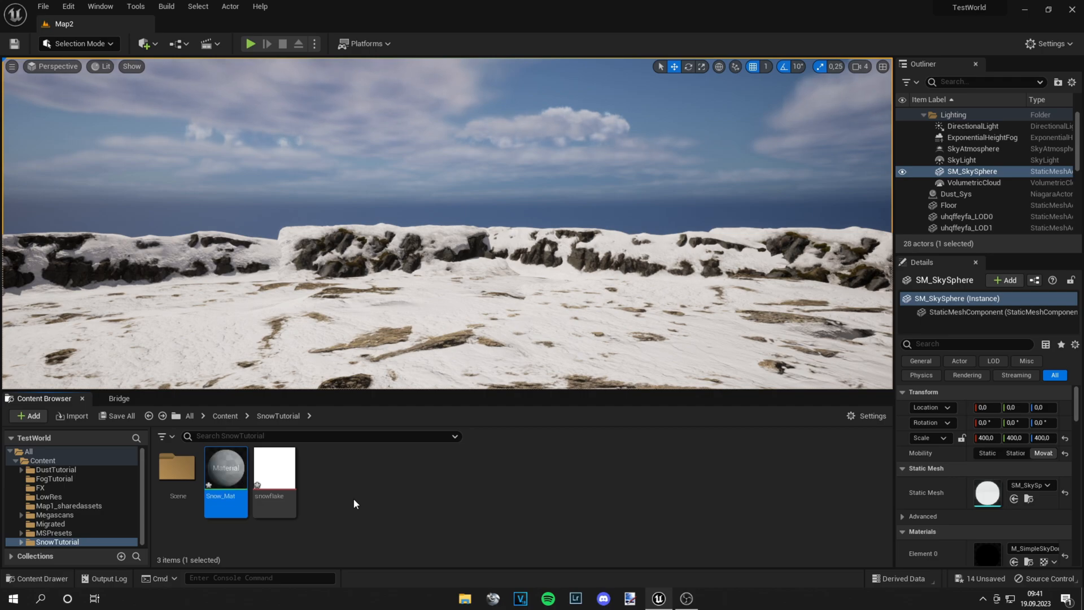
pyautogui.doubleClick(225, 468)
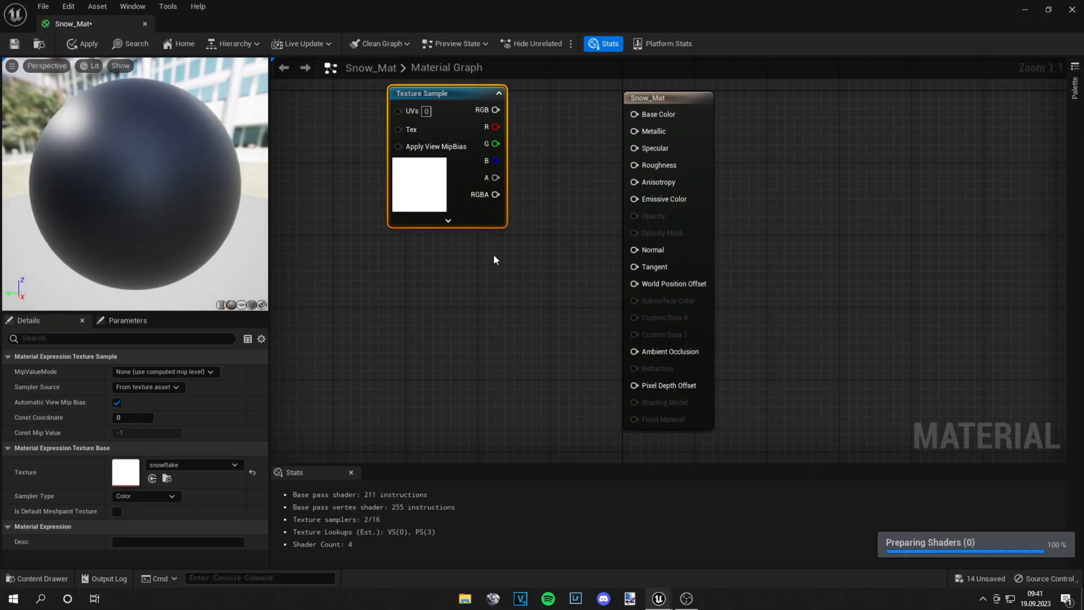
pyautogui.click(648, 98)
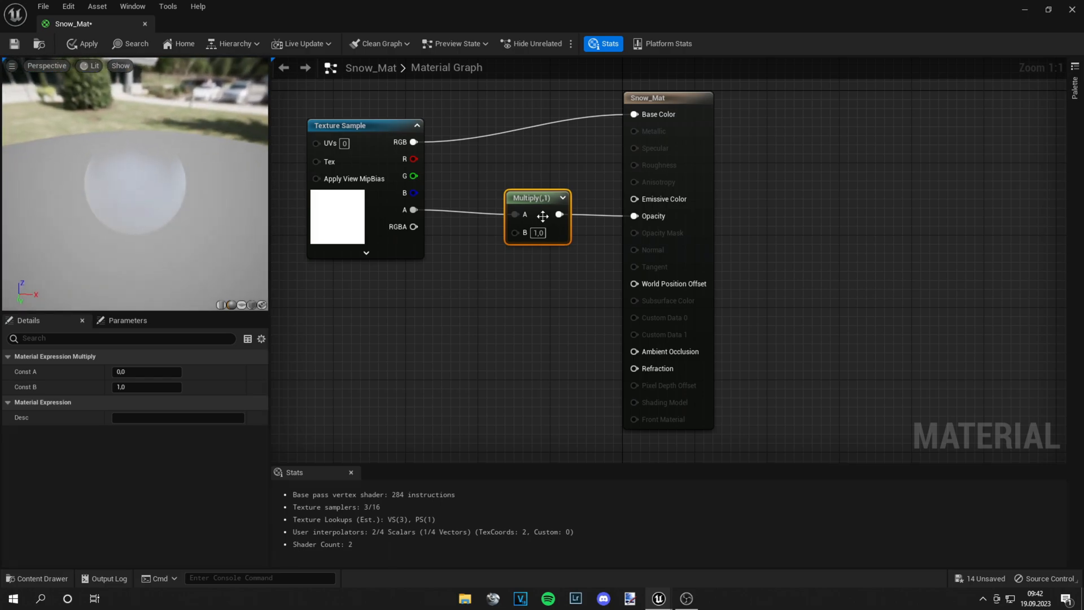
pyautogui.moveTo(535, 232)
pyautogui.write('1.5')
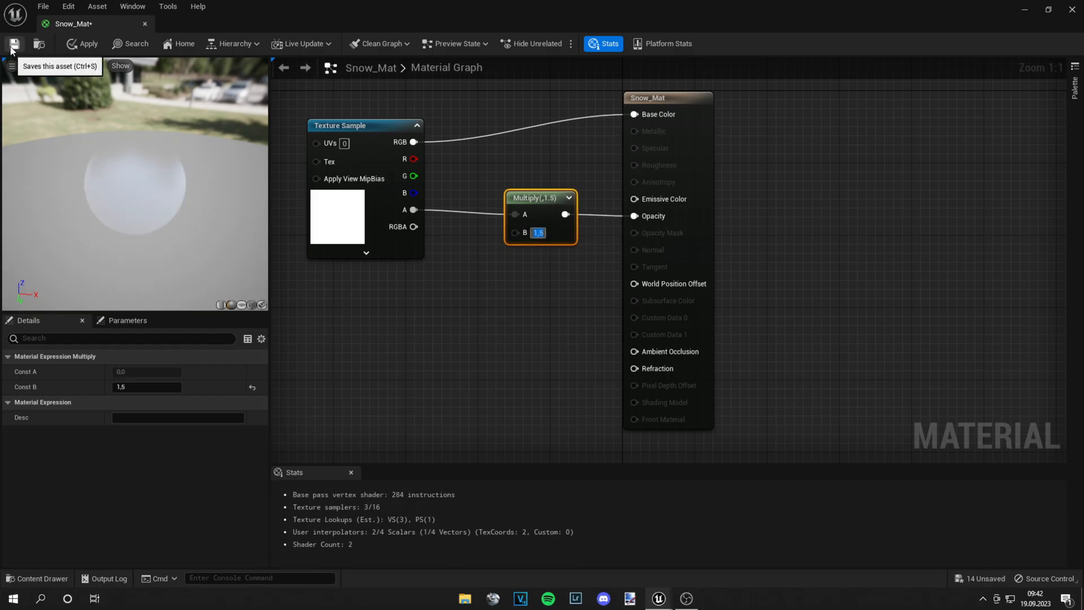
pyautogui.click(14, 44)
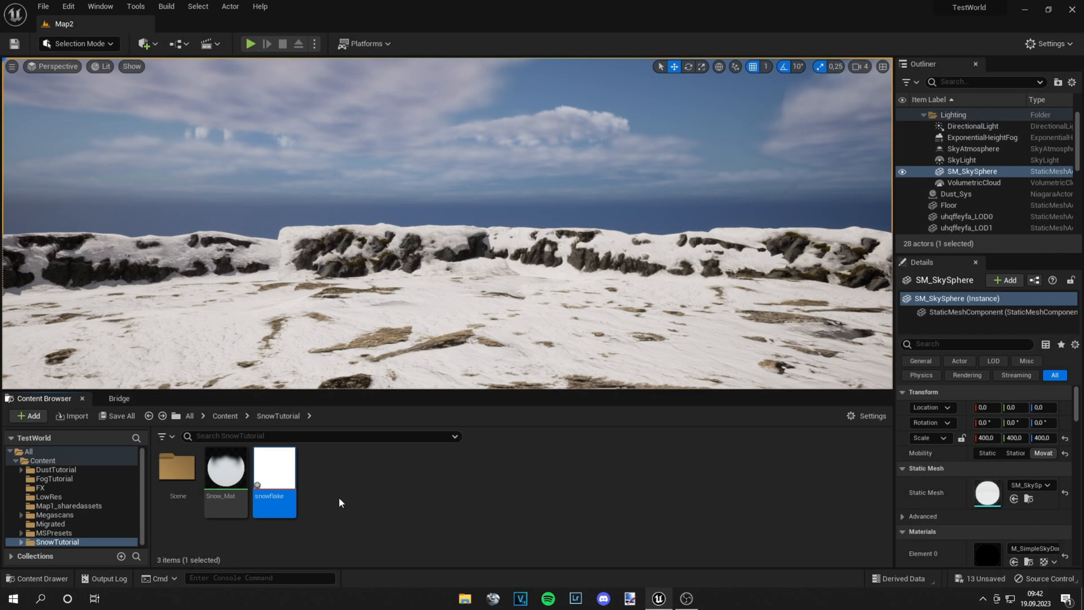
# Create Niagara system Snow_Sys from the Hanging Particulates emitter template.
pyautogui.click(27, 415)
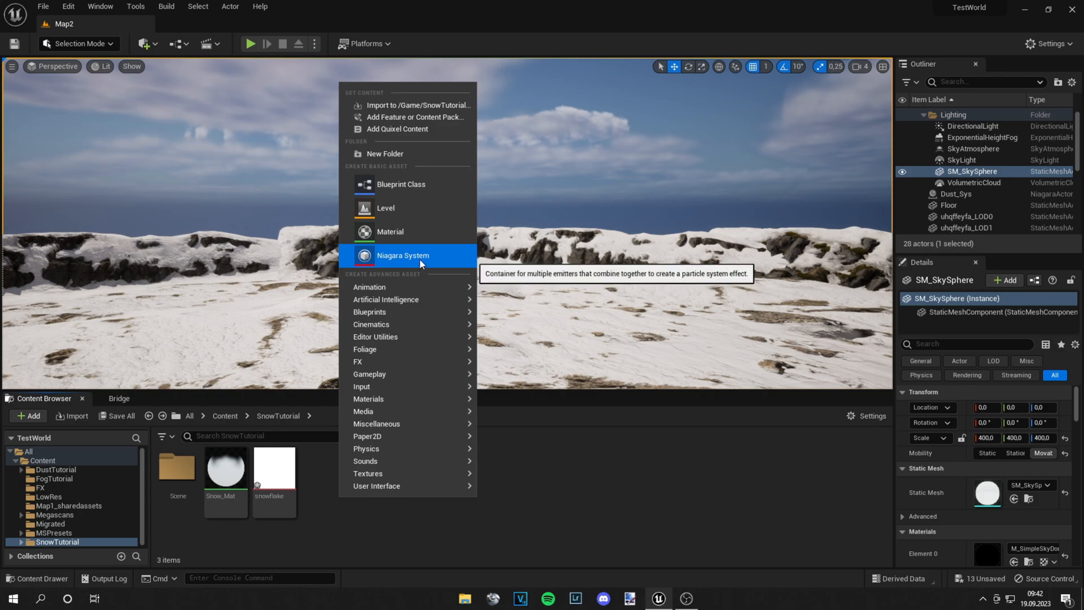
pyautogui.click(403, 256)
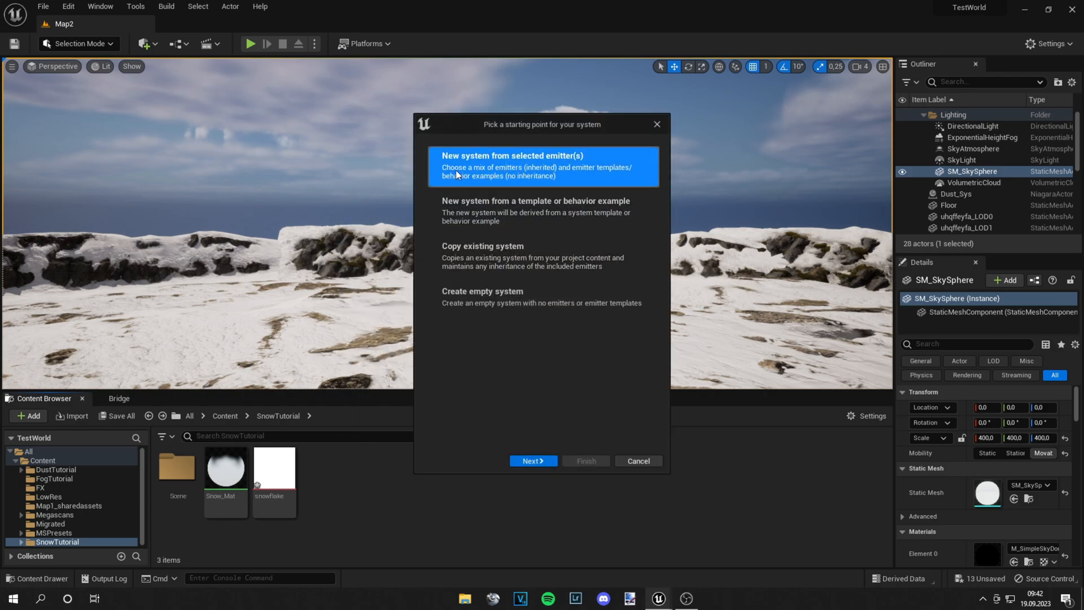
pyautogui.moveTo(532, 461)
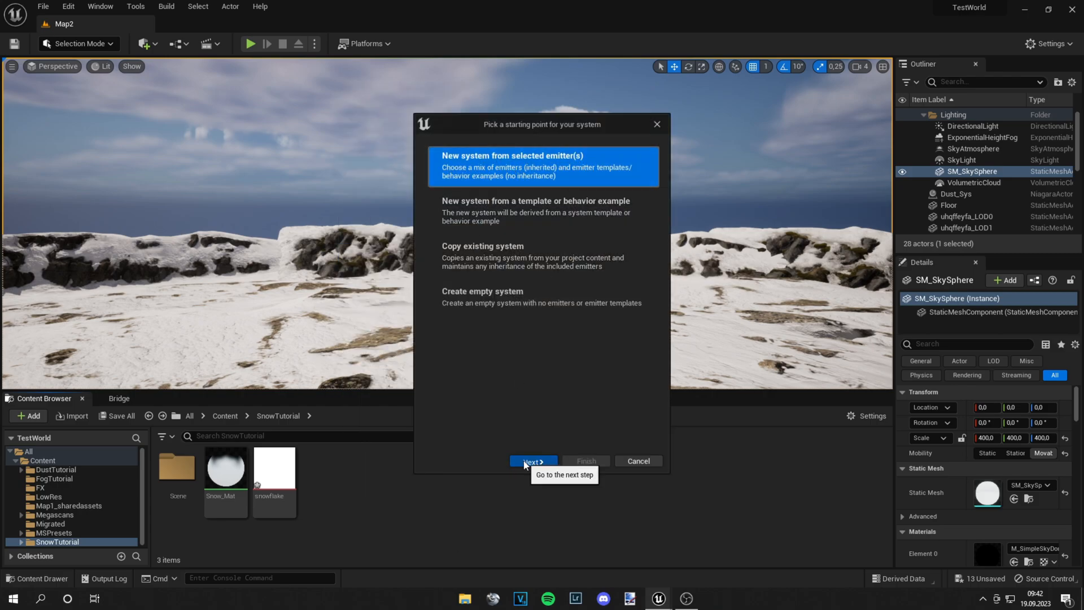
pyautogui.click(532, 460)
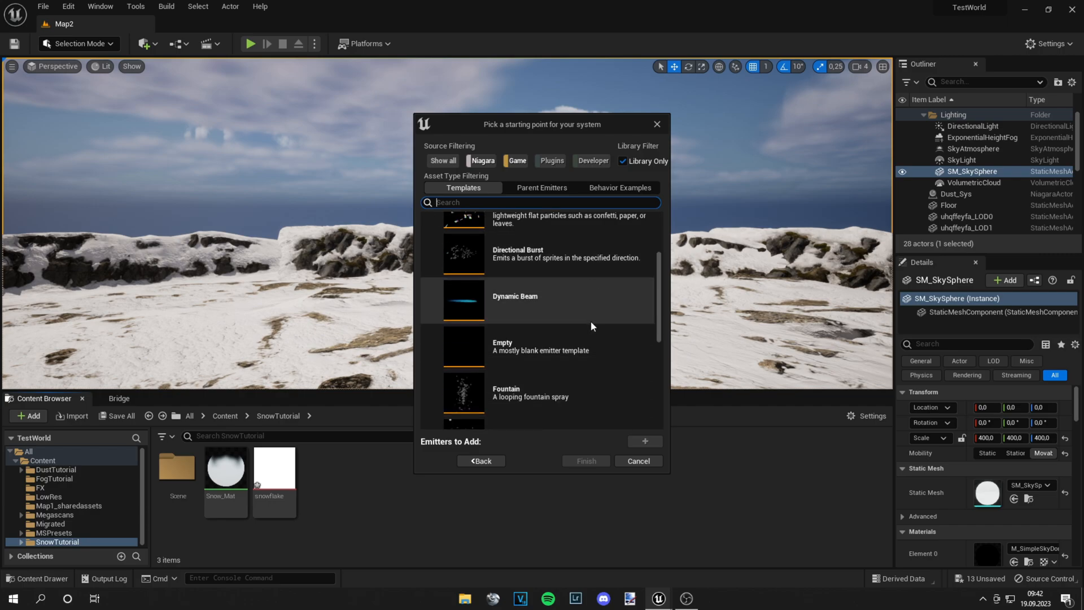
pyautogui.click(540, 366)
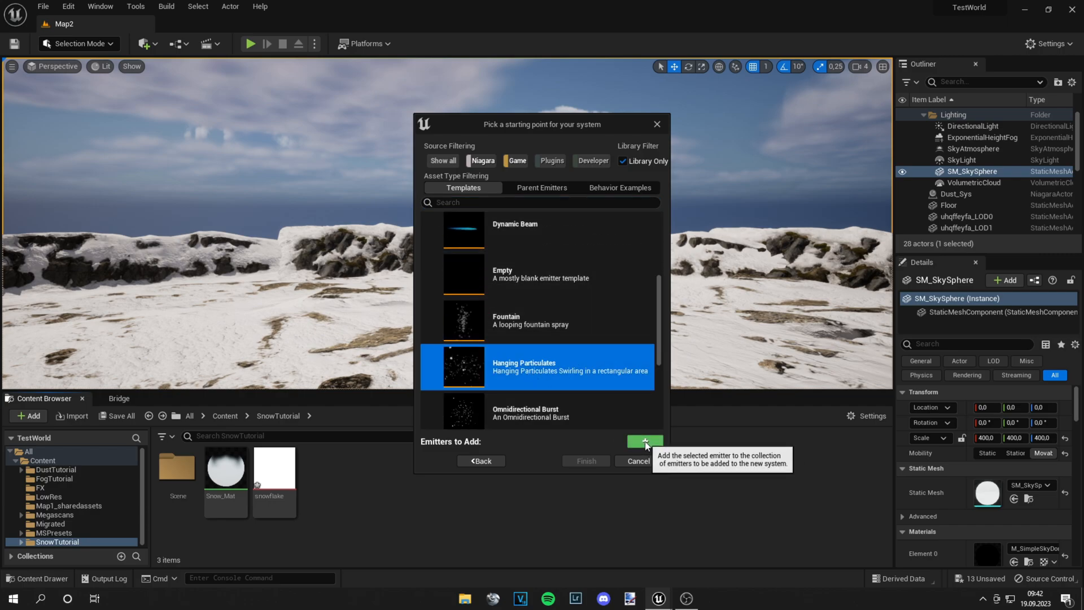
pyautogui.click(643, 429)
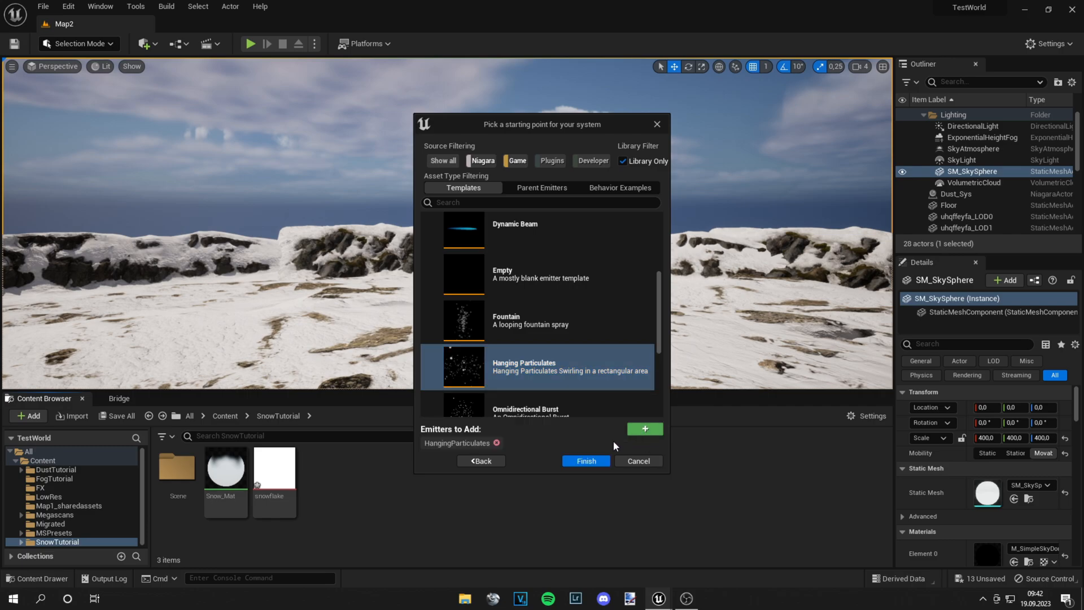
pyautogui.moveTo(585, 460)
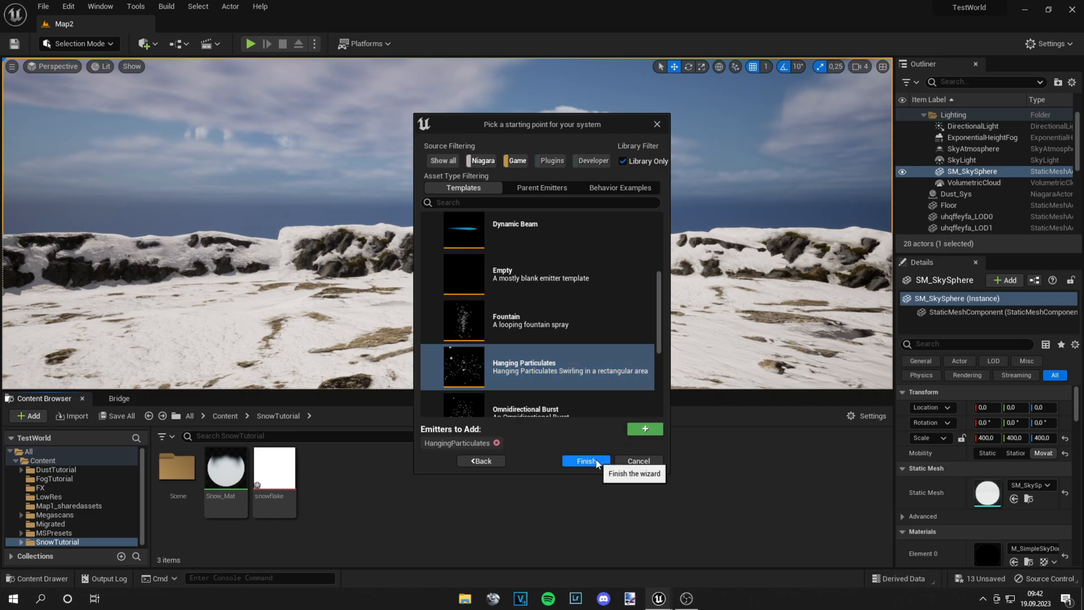
pyautogui.click(586, 461)
pyautogui.write('Snow_Sys')
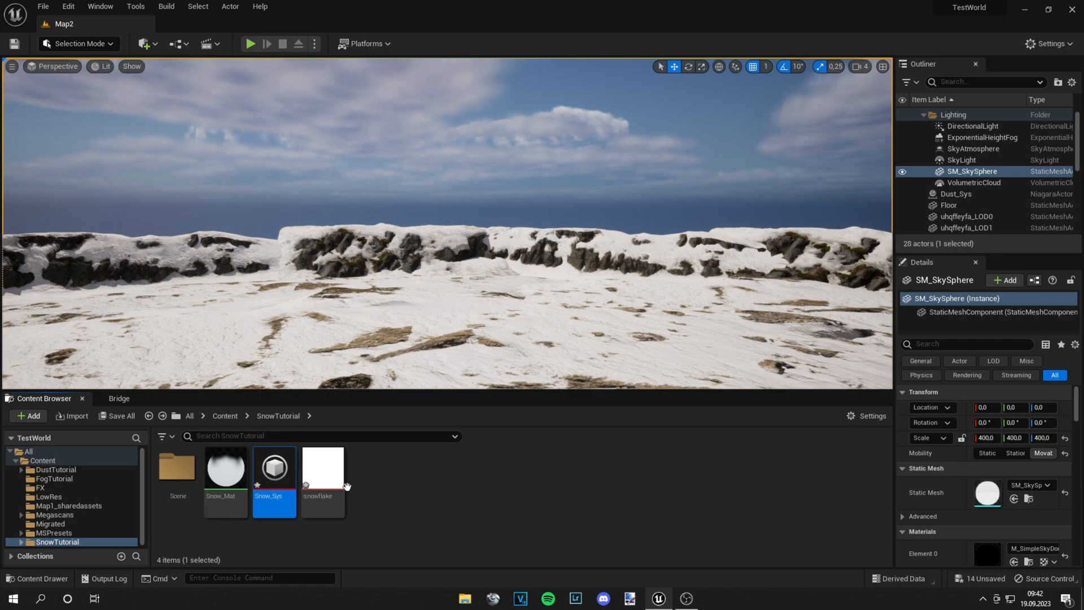
# Add a Gravity Force module with Z -600 to the HangingParticulates particle update and save.
pyautogui.doubleClick(274, 467)
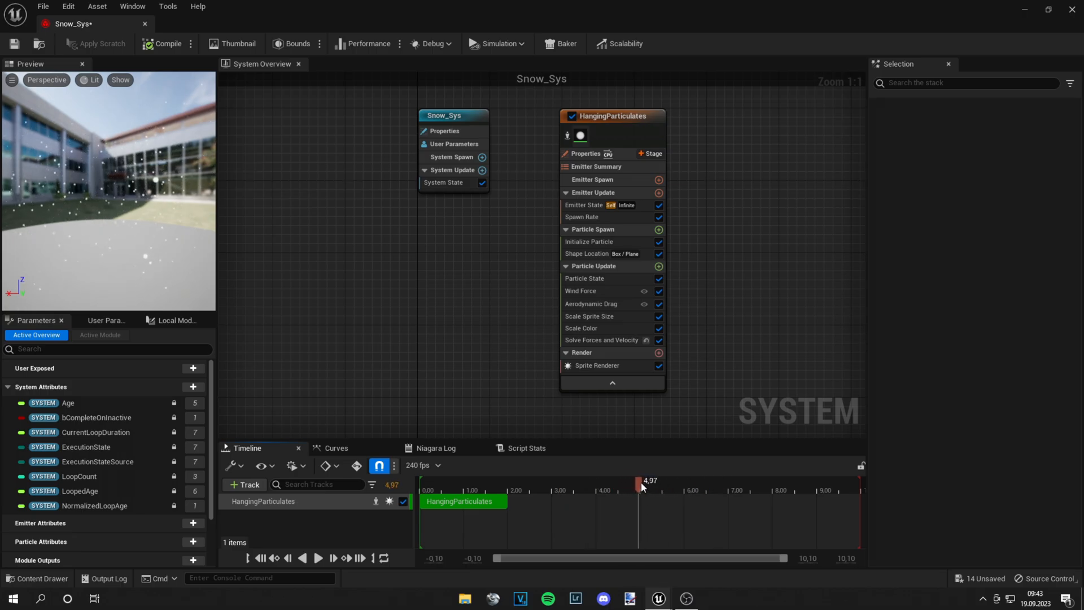
pyautogui.click(611, 115)
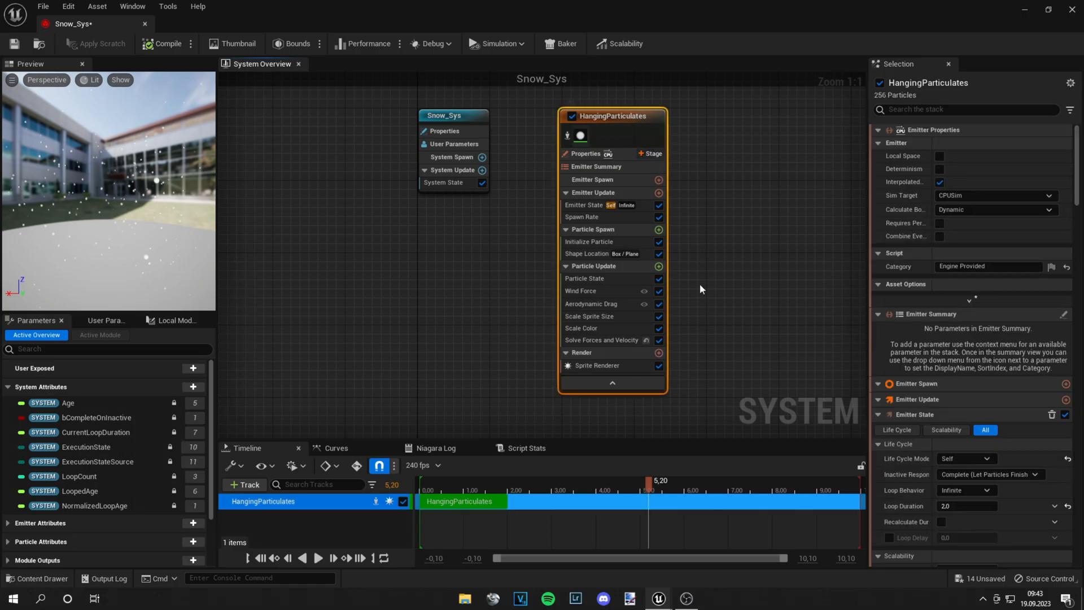
pyautogui.moveTo(630, 124)
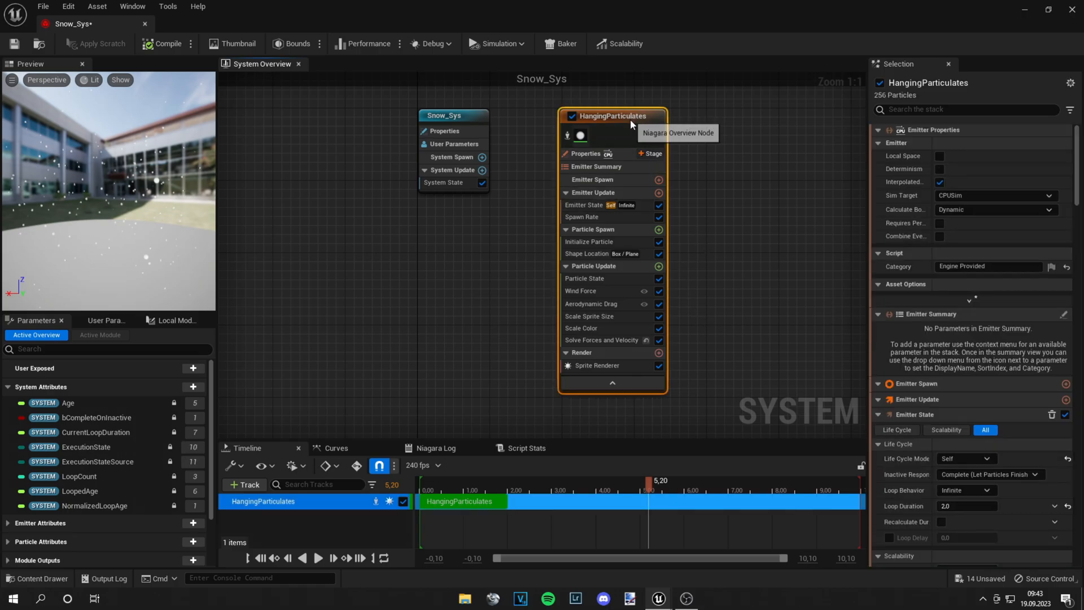
pyautogui.moveTo(657, 267)
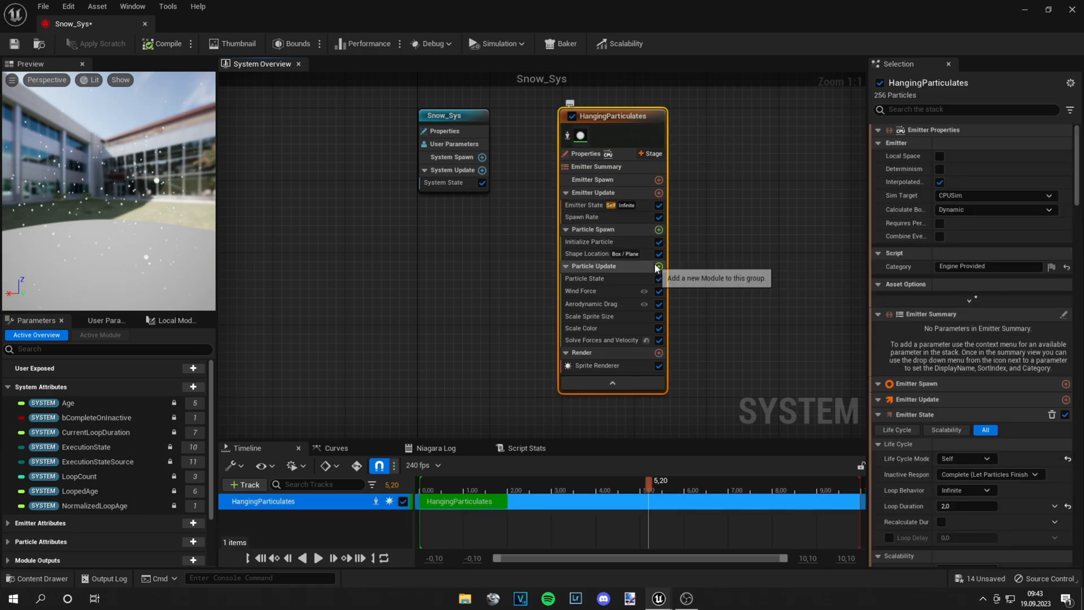
pyautogui.click(658, 267)
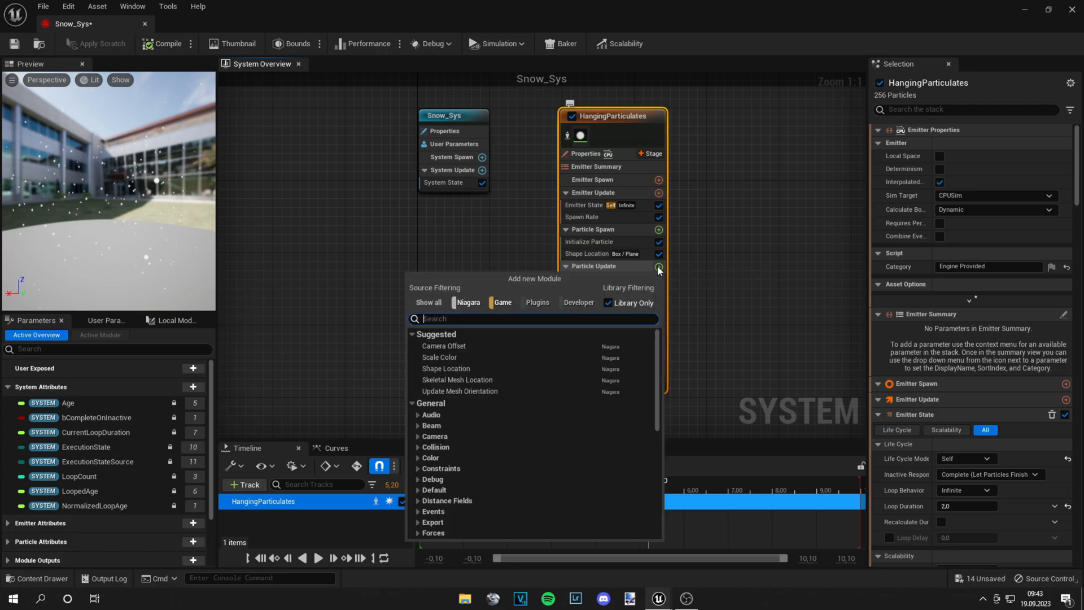
pyautogui.scroll(-3)
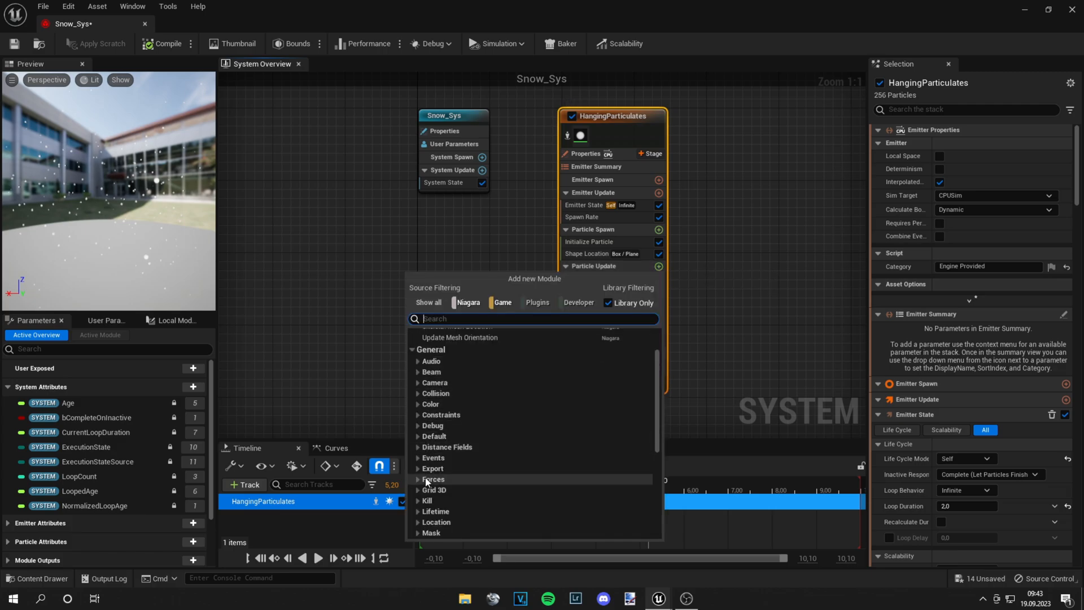
pyautogui.click(434, 479)
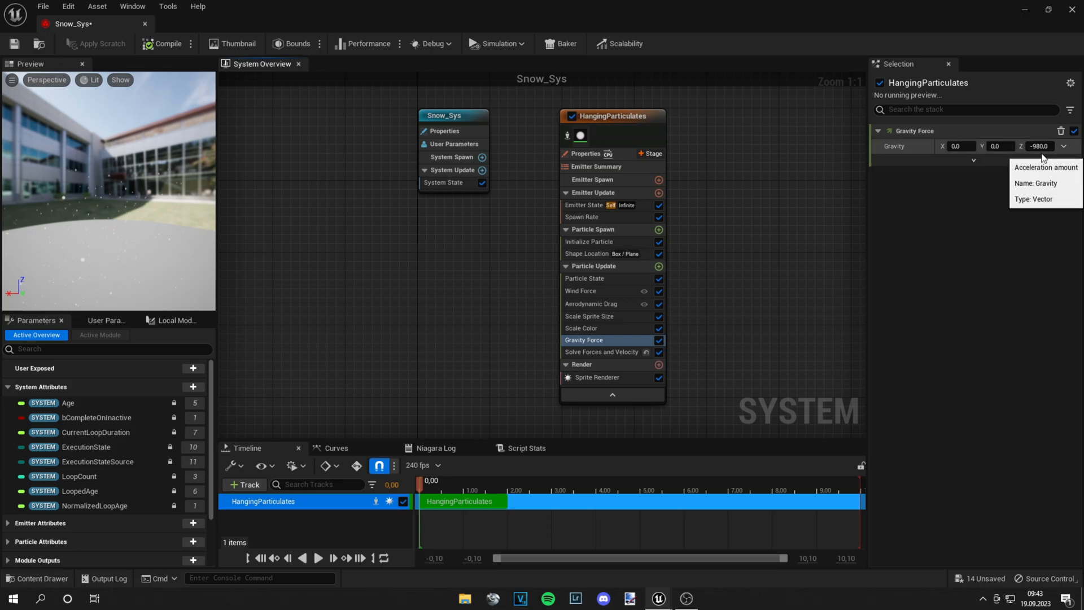
pyautogui.moveTo(984, 240)
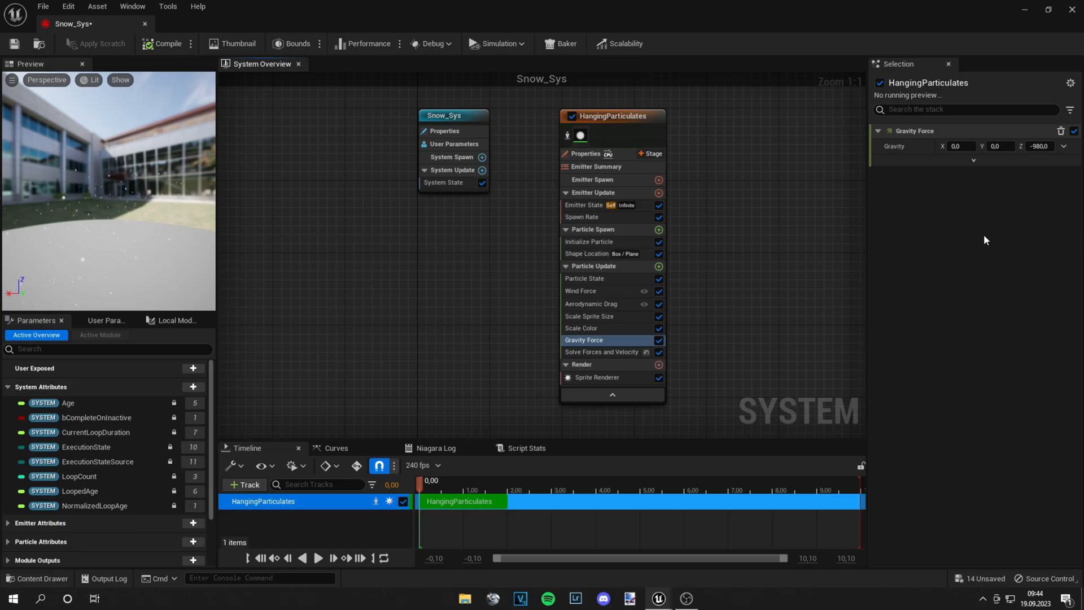
pyautogui.moveTo(1027, 231)
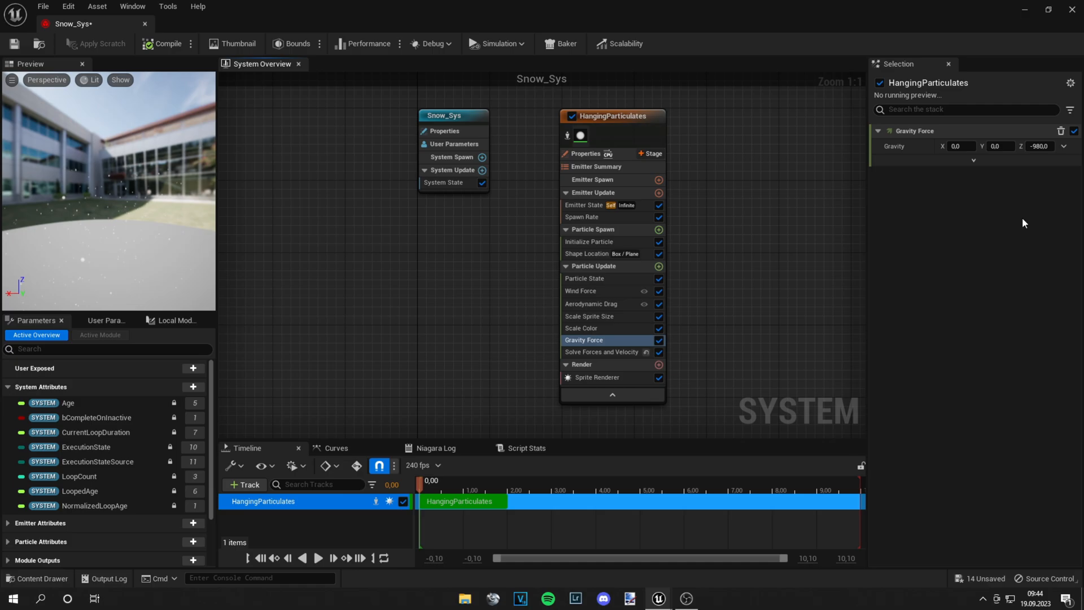
pyautogui.moveTo(1038, 145)
pyautogui.write('-600')
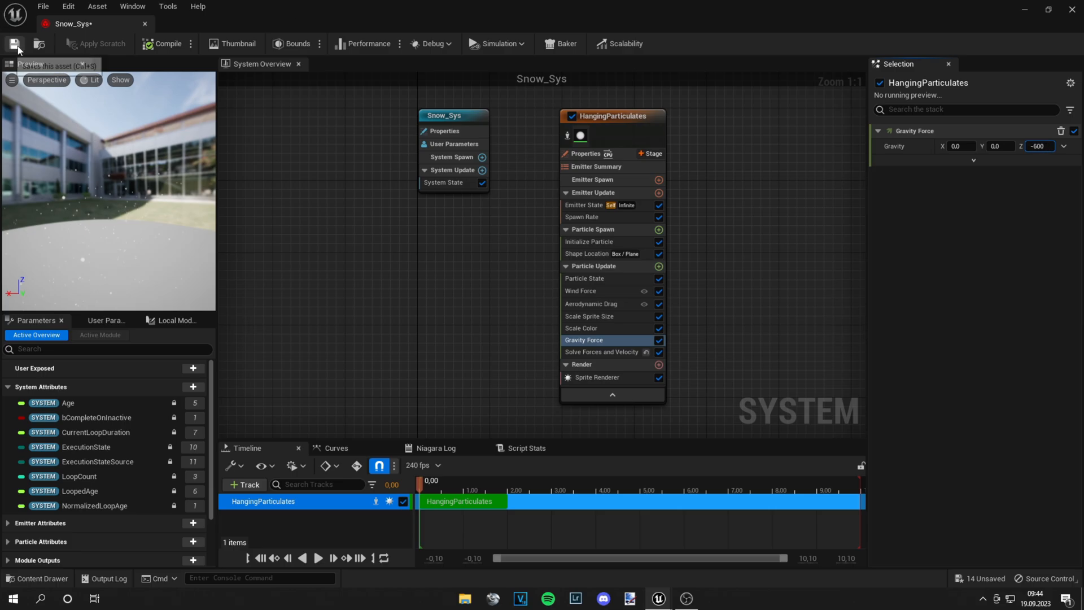
pyautogui.click(13, 44)
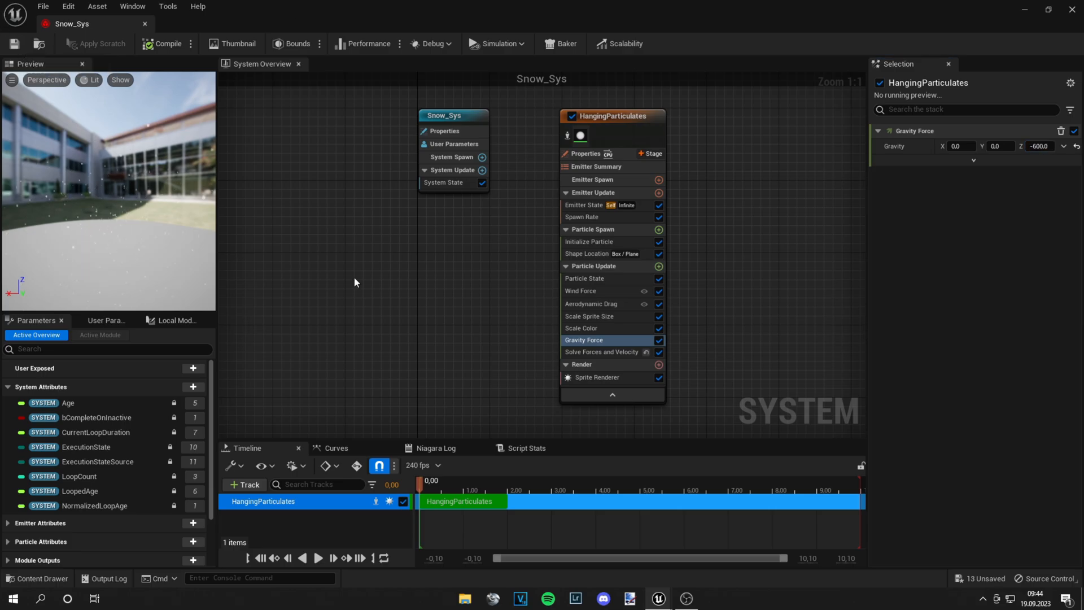
pyautogui.click(610, 110)
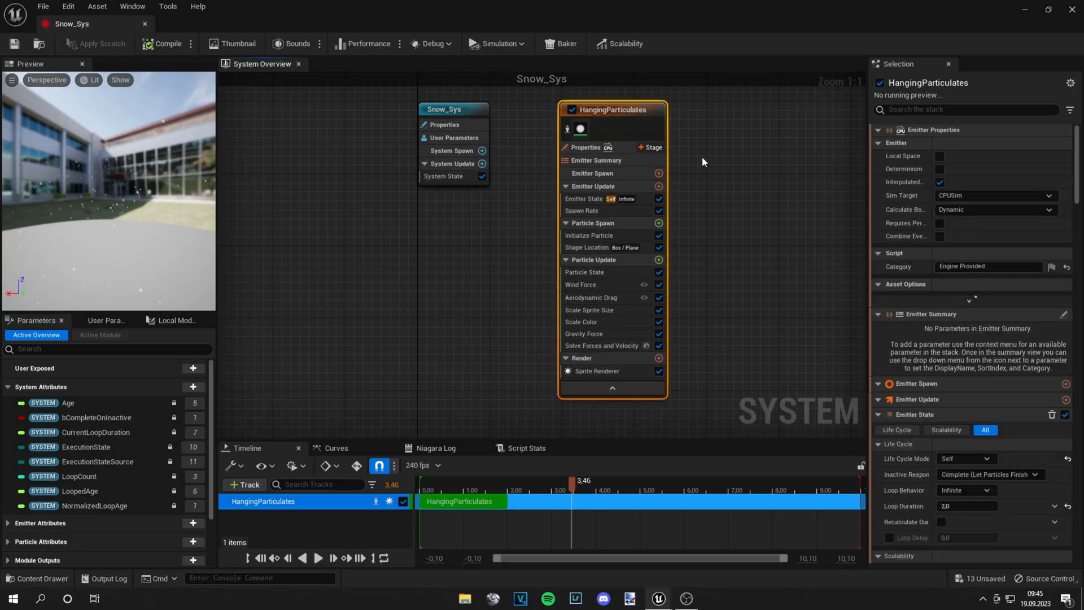
# Assign Snow_Mat as the sprite renderer material and save Snow_Sys.
pyautogui.click(596, 370)
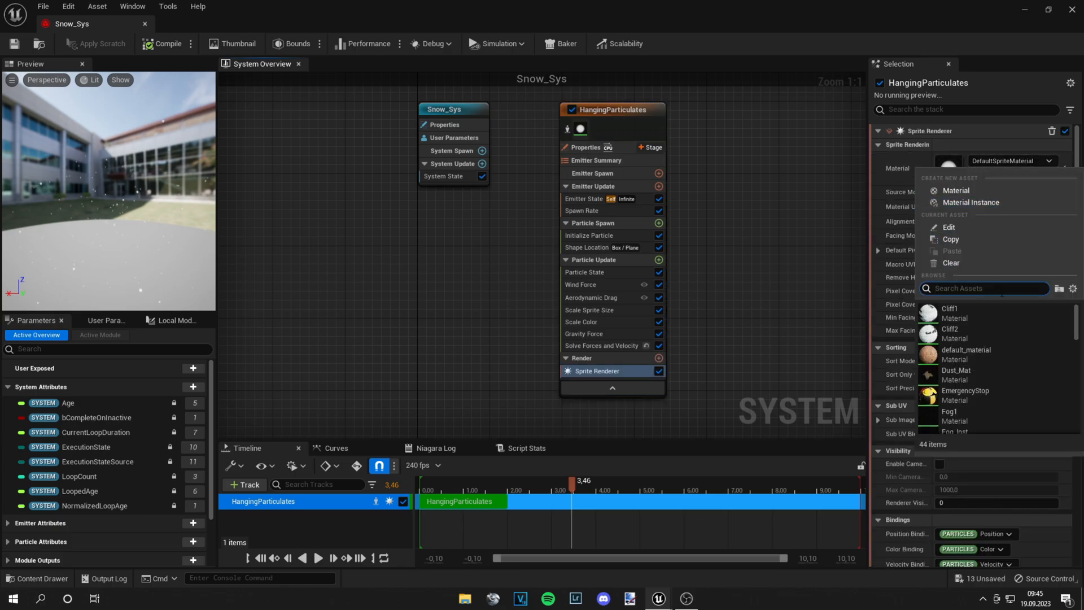
pyautogui.write('snow')
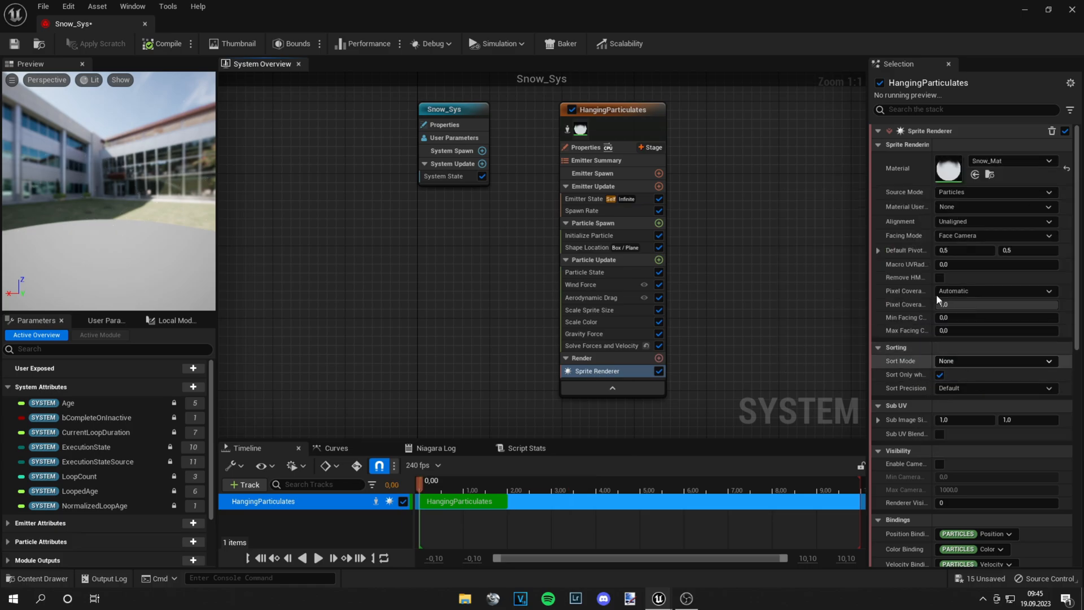
pyautogui.moveTo(14, 44)
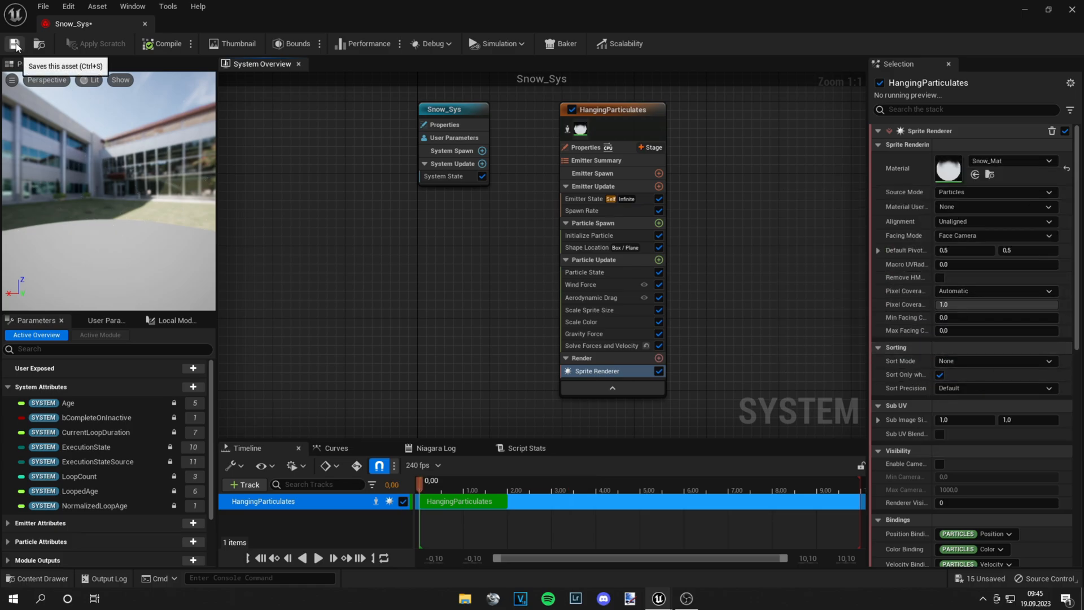
pyautogui.click(15, 44)
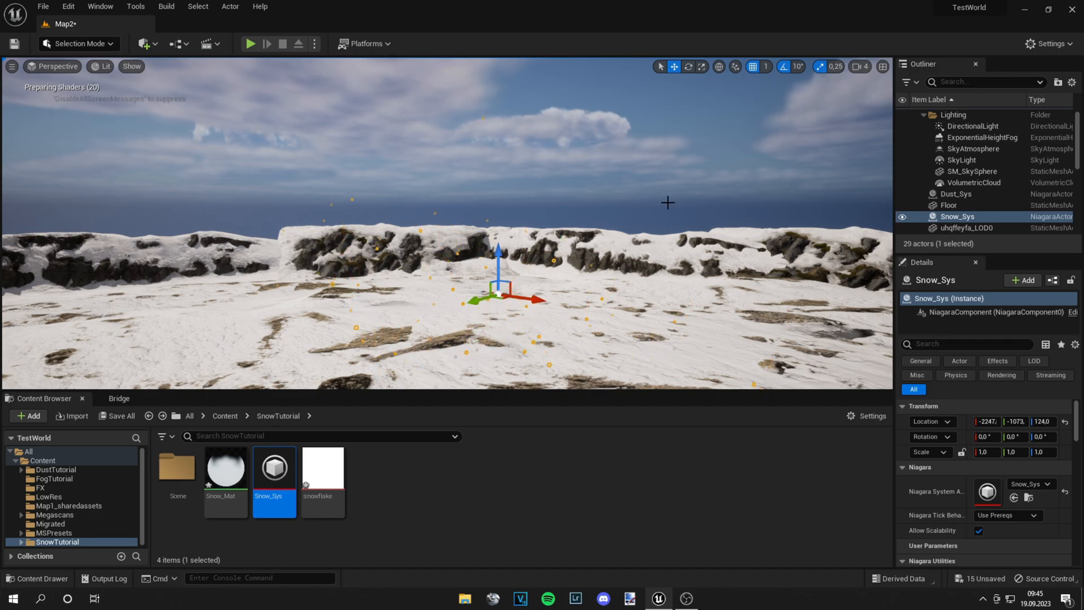
# Reopen Snow_Sys in the Niagara editor from the SnowTutorial folder.
pyautogui.click(973, 171)
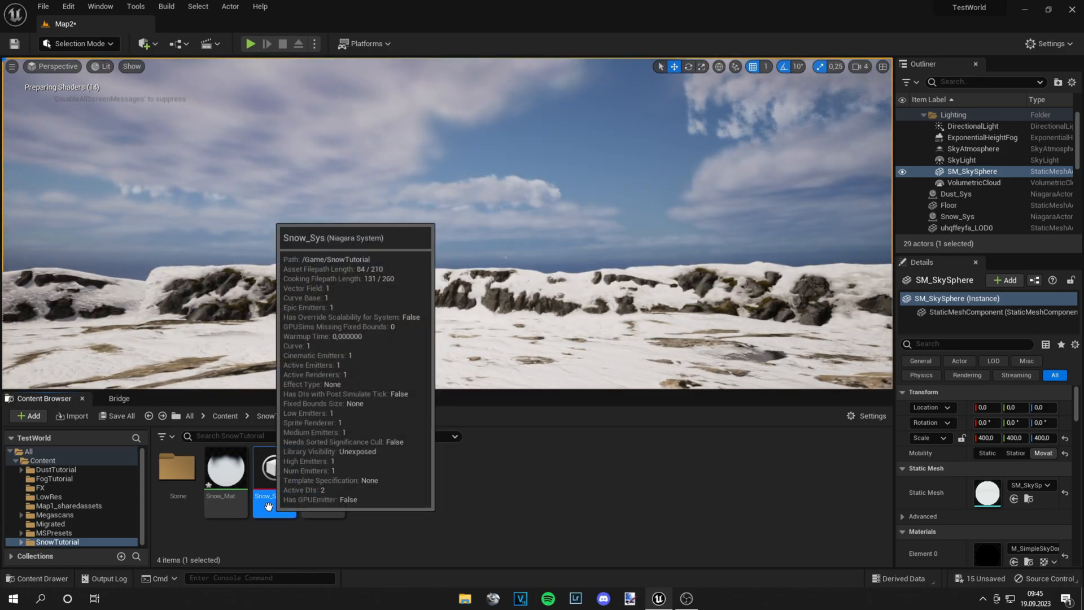
pyautogui.doubleClick(273, 467)
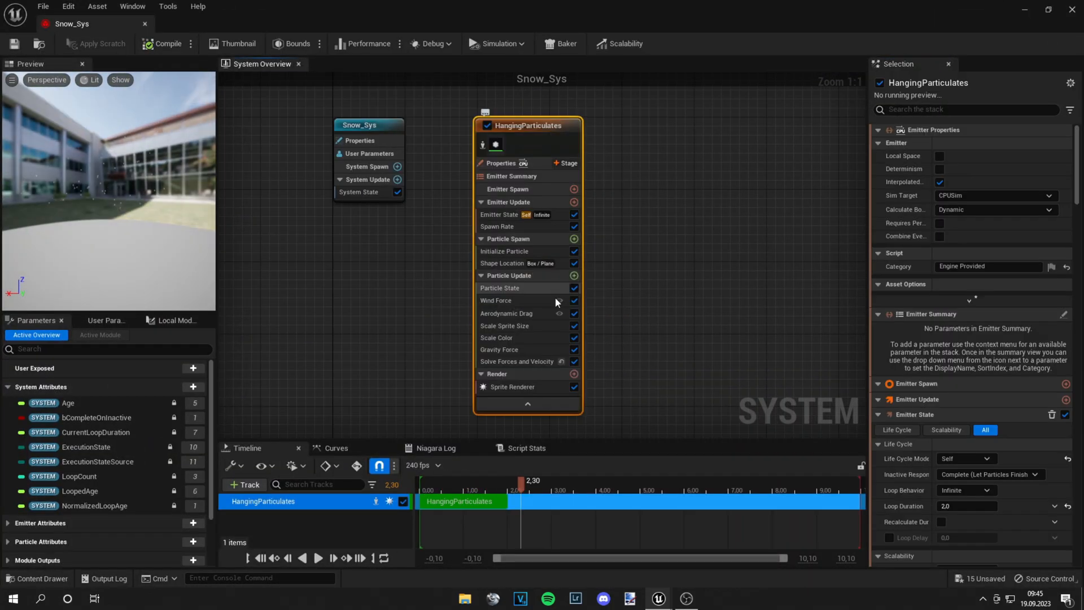
pyautogui.moveTo(509, 238)
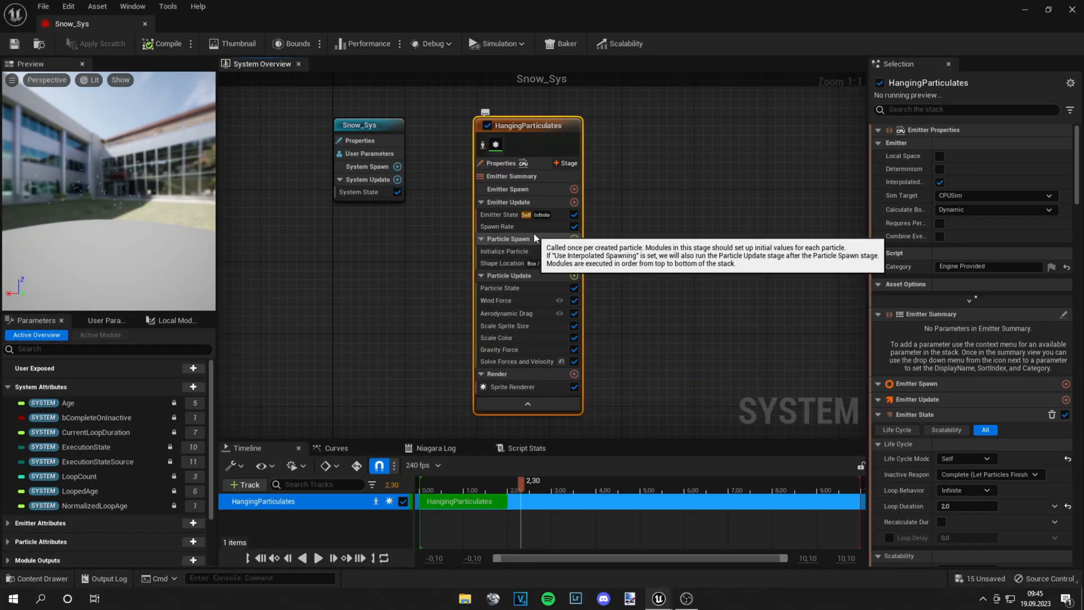
# Raise the HangingParticulates spawn rate to 400 for denser snowfall.
pyautogui.click(498, 226)
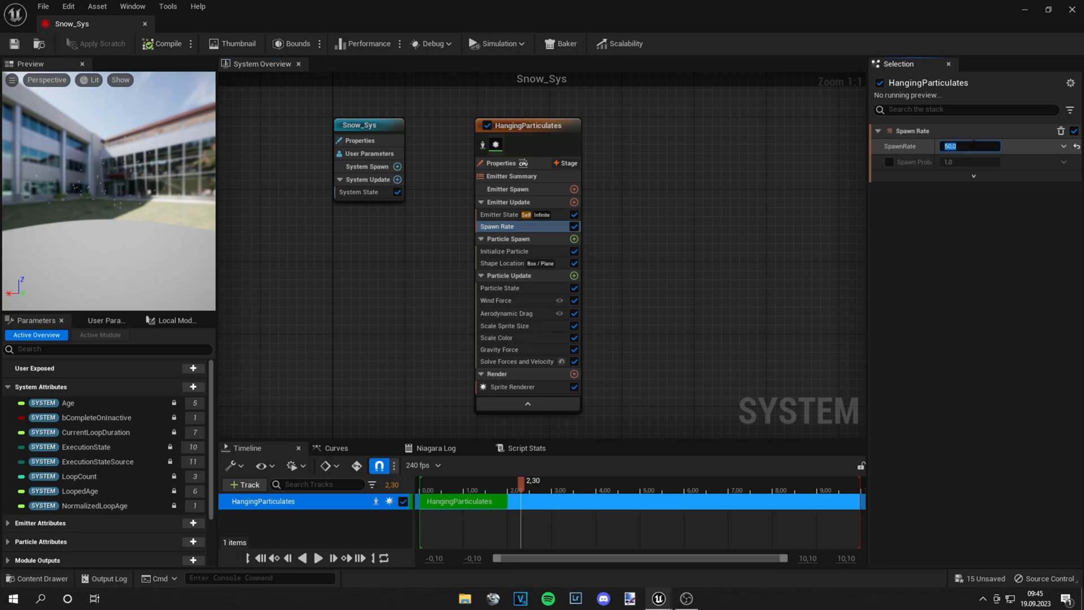
pyautogui.write('3')
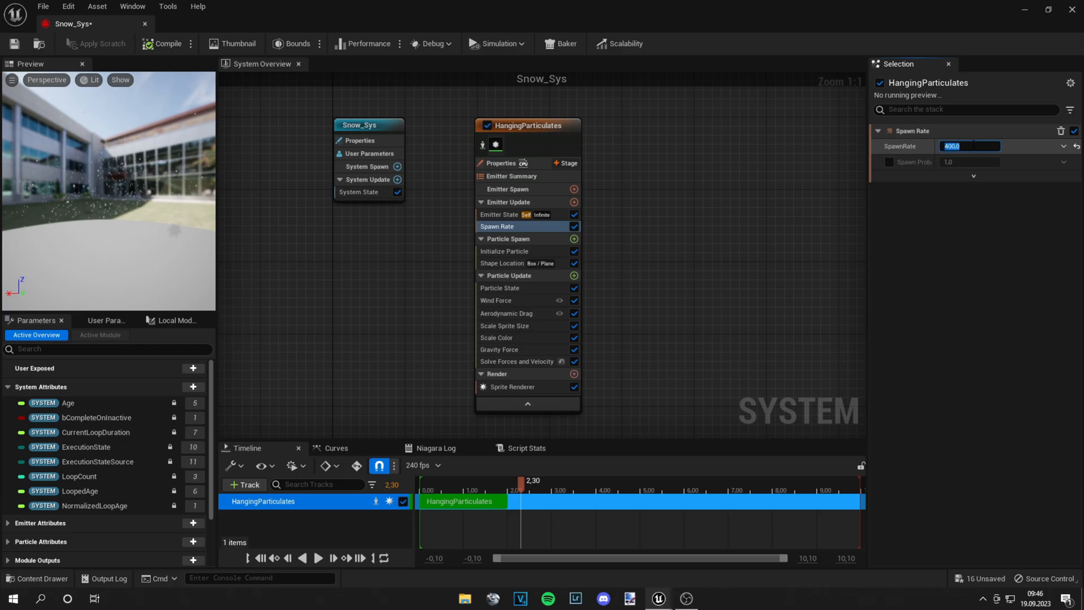
pyautogui.moveTo(538, 148)
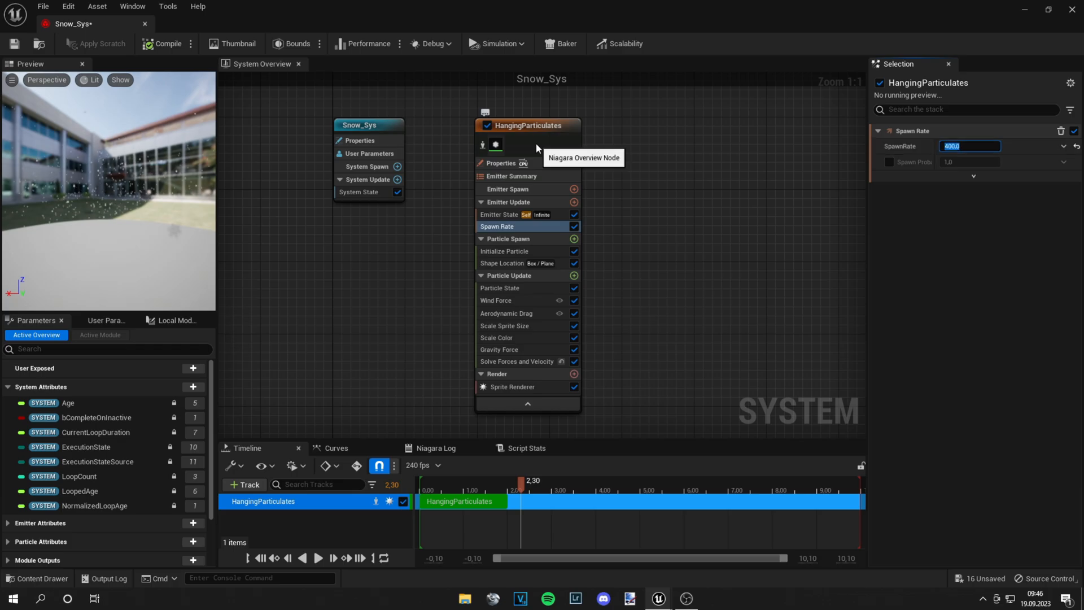
pyautogui.click(501, 263)
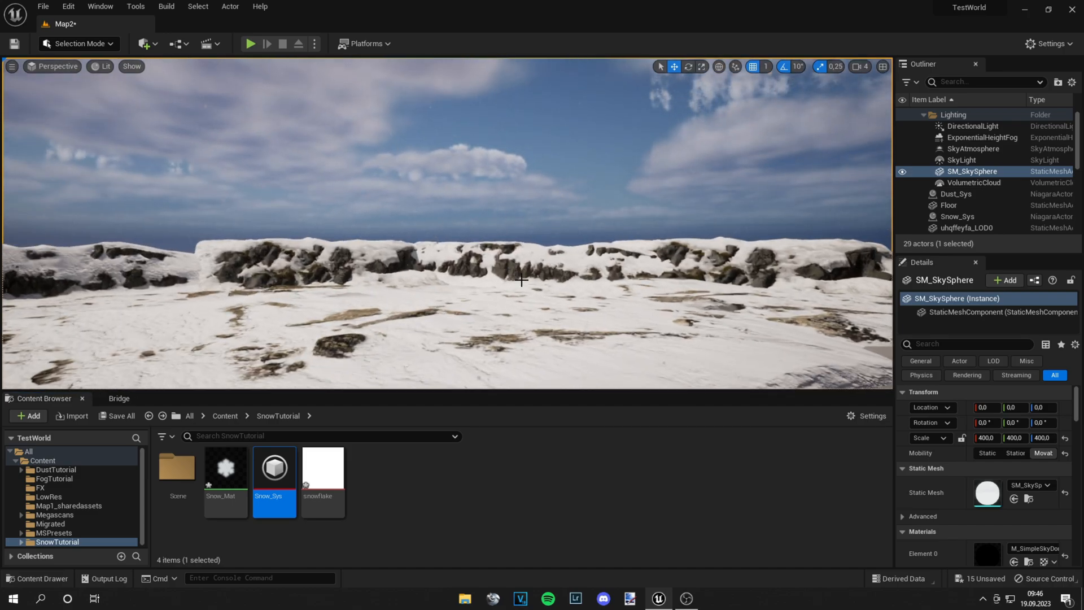
# Maximize the level viewport and switch to Unlit to show snow falling over the landscape.
pyautogui.click(957, 217)
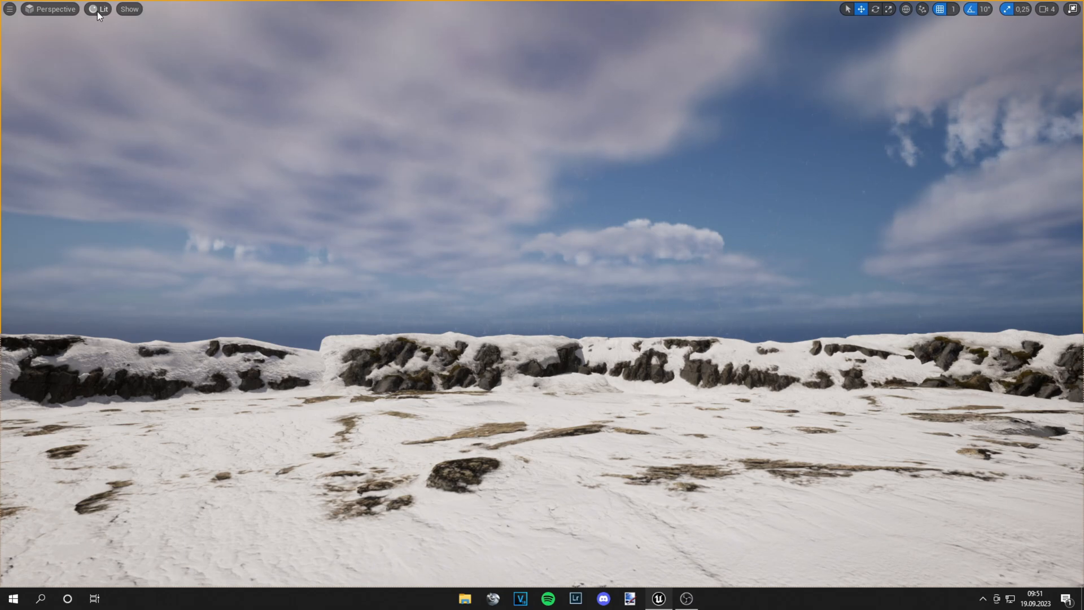
pyautogui.click(103, 9)
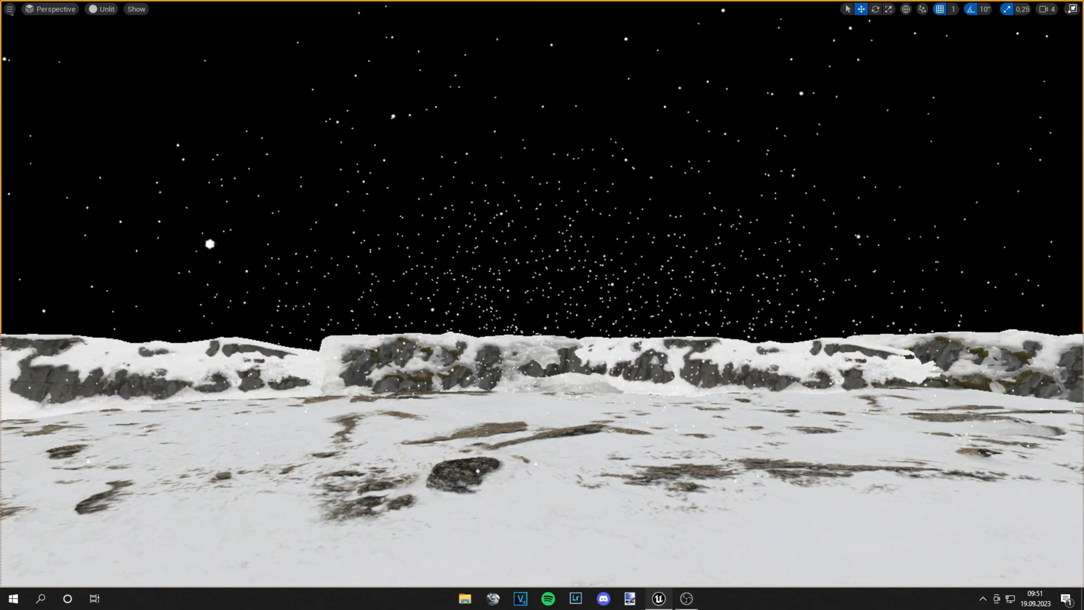